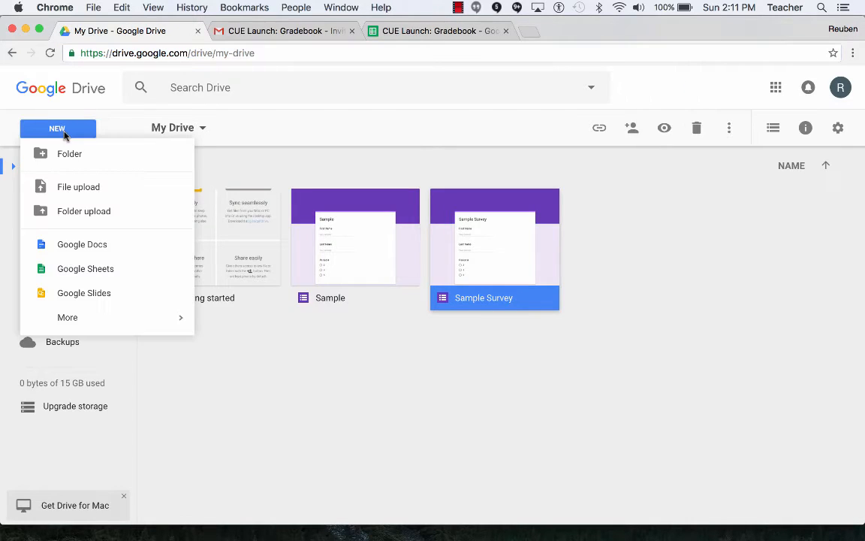
# Create a new blank Google Sheets spreadsheet from Google Drive
pyautogui.click(85, 268)
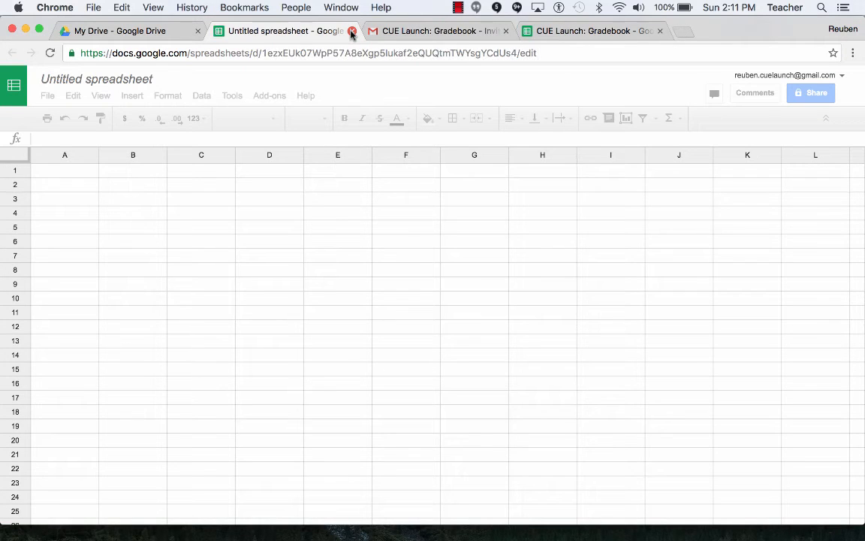
pyautogui.moveTo(590, 31)
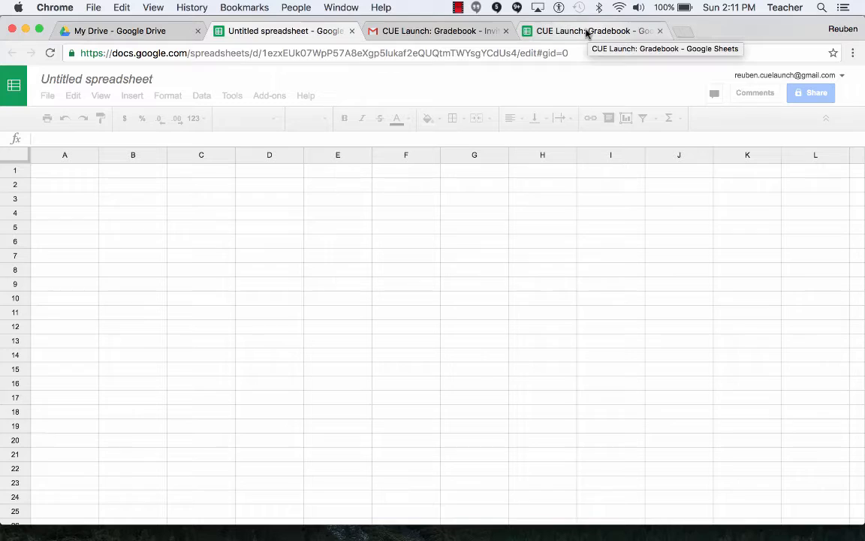
# Switch to the CUE Launch: Gradebook tab and select the Student Name header cell A1
pyautogui.click(593, 31)
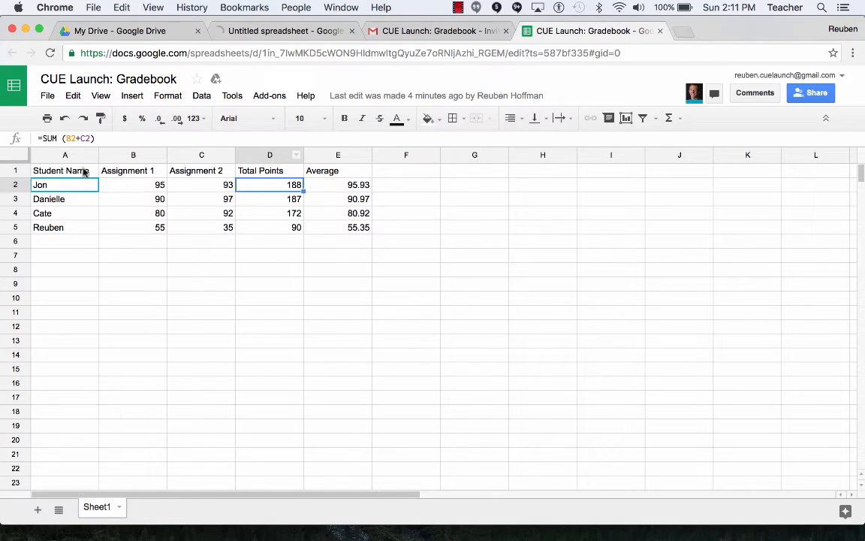
pyautogui.click(65, 171)
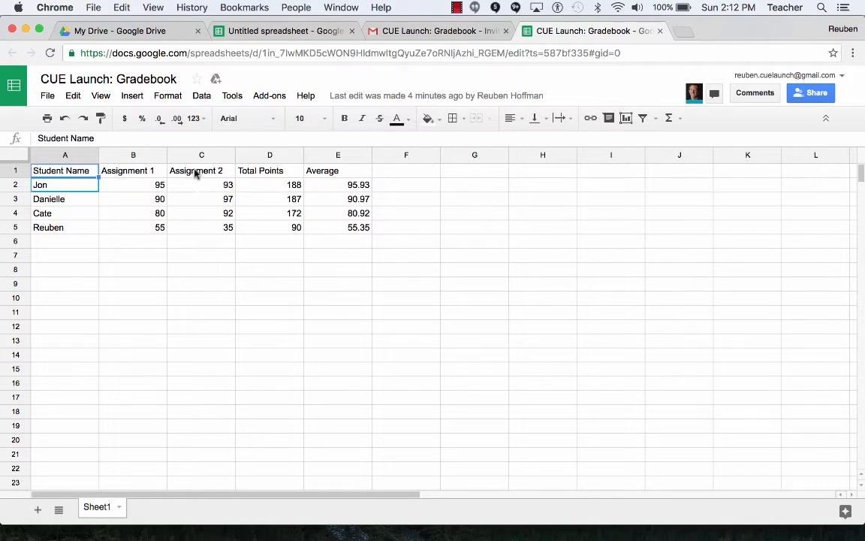
pyautogui.moveTo(297, 174)
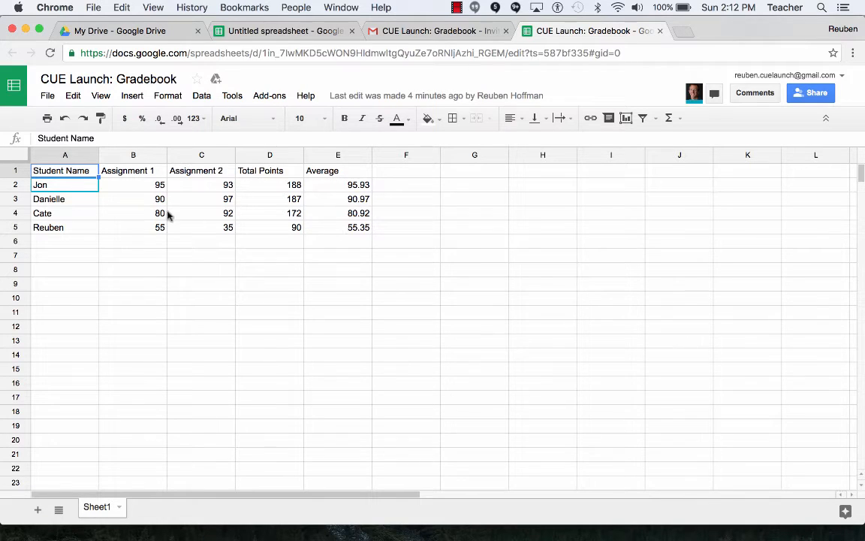
pyautogui.moveTo(143, 197)
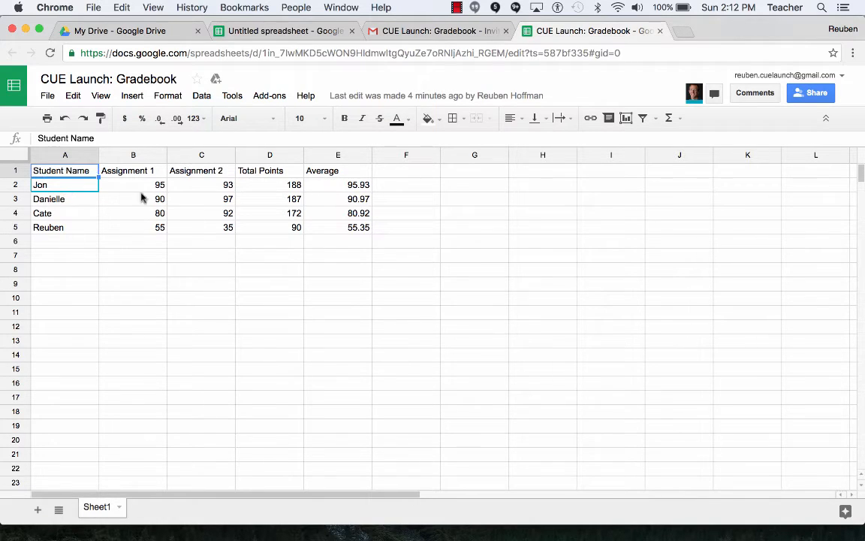
pyautogui.moveTo(203, 224)
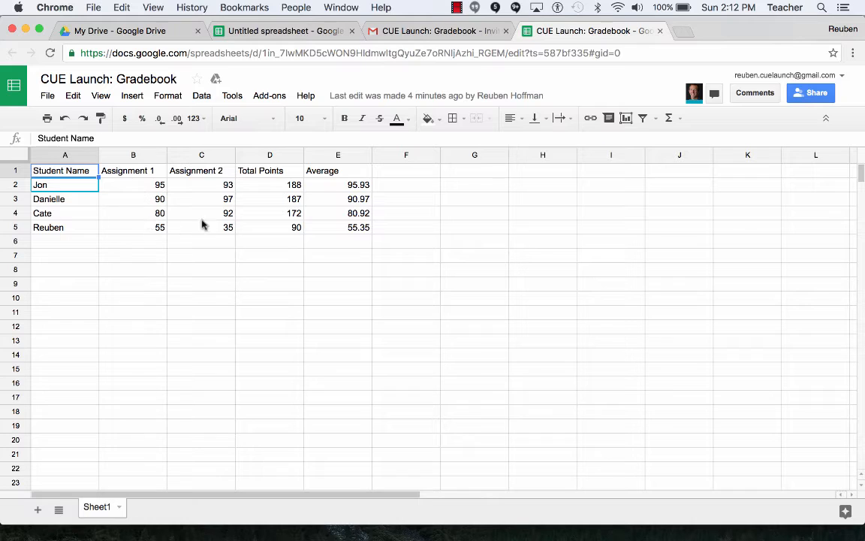
pyautogui.moveTo(284, 190)
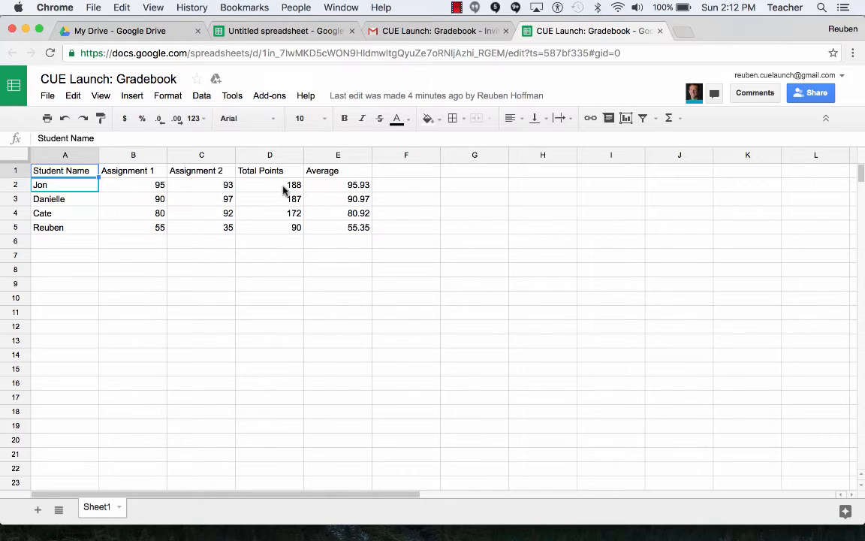
pyautogui.moveTo(341, 217)
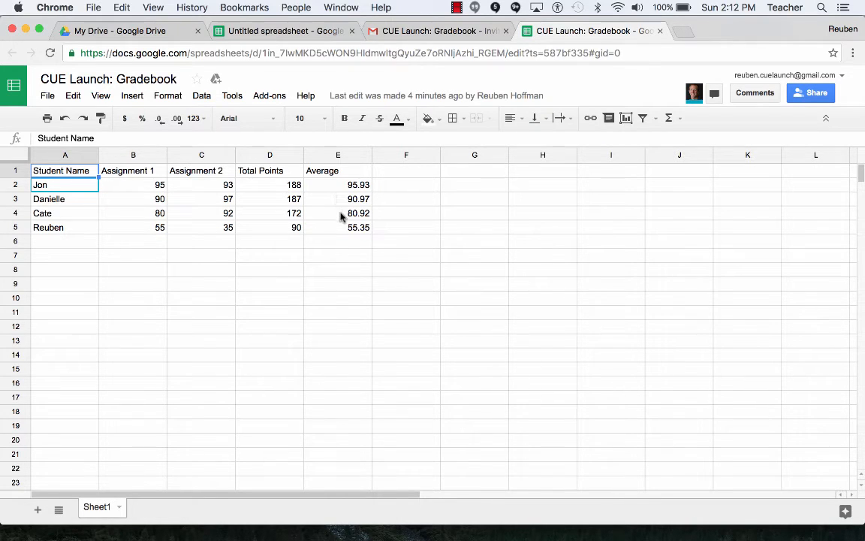
pyautogui.moveTo(262, 186)
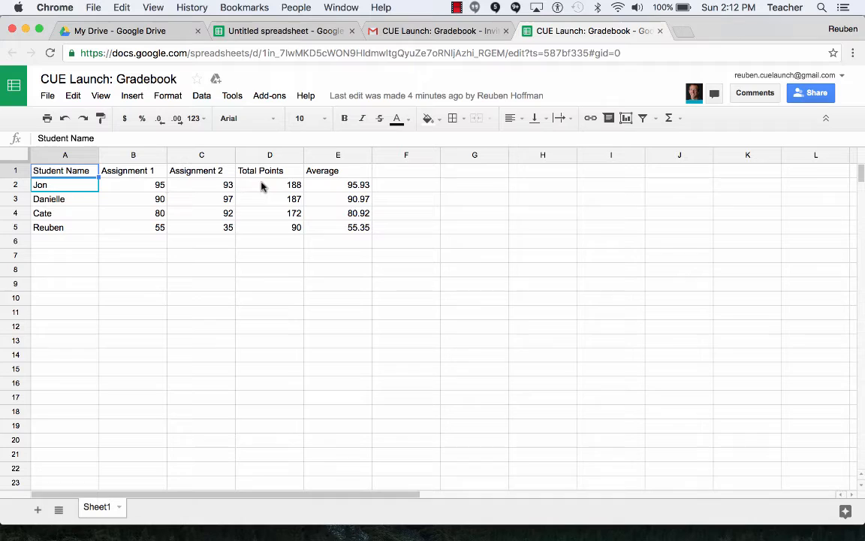
pyautogui.moveTo(181, 195)
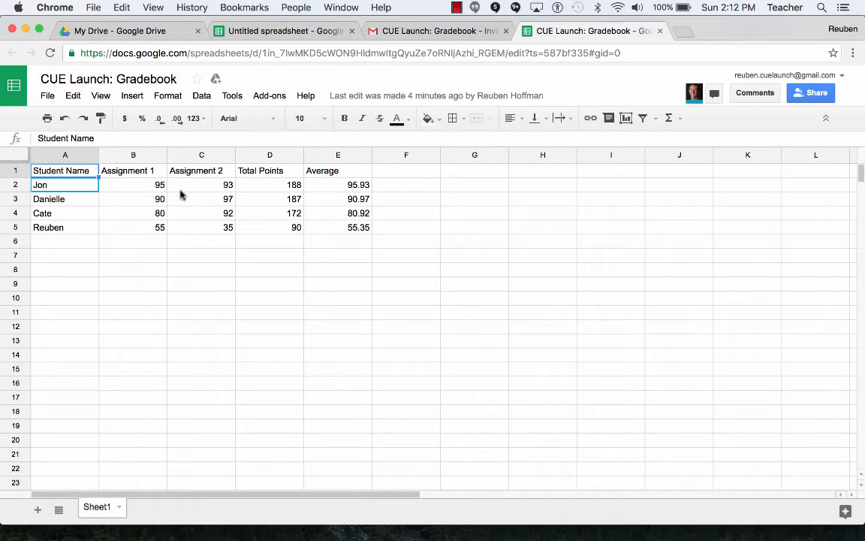
pyautogui.click(269, 185)
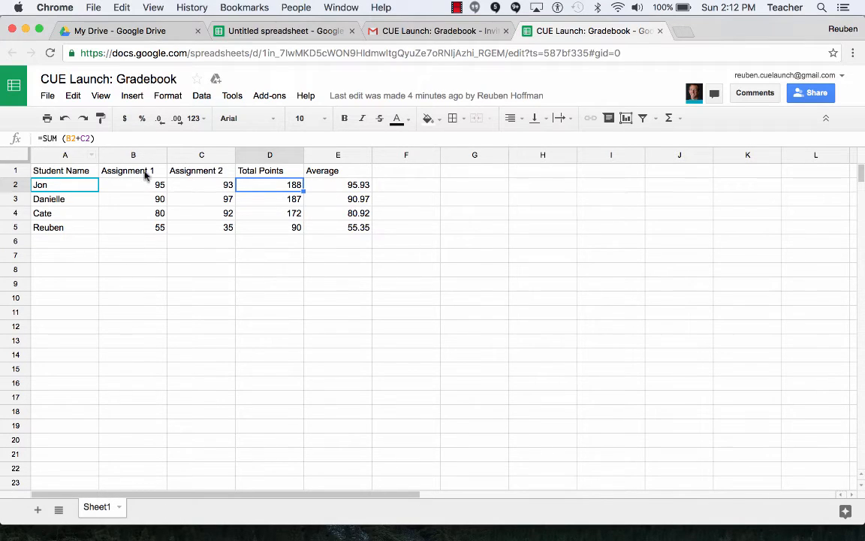
pyautogui.moveTo(151, 188)
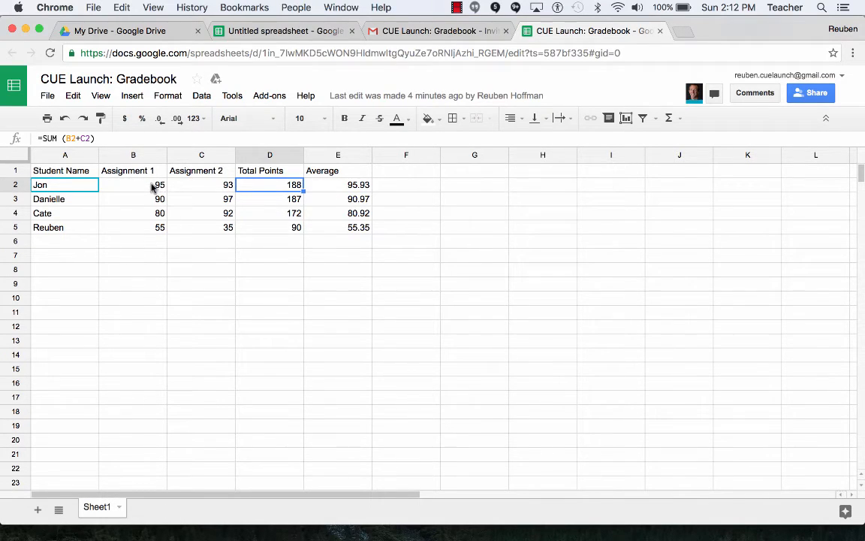
pyautogui.moveTo(145, 190)
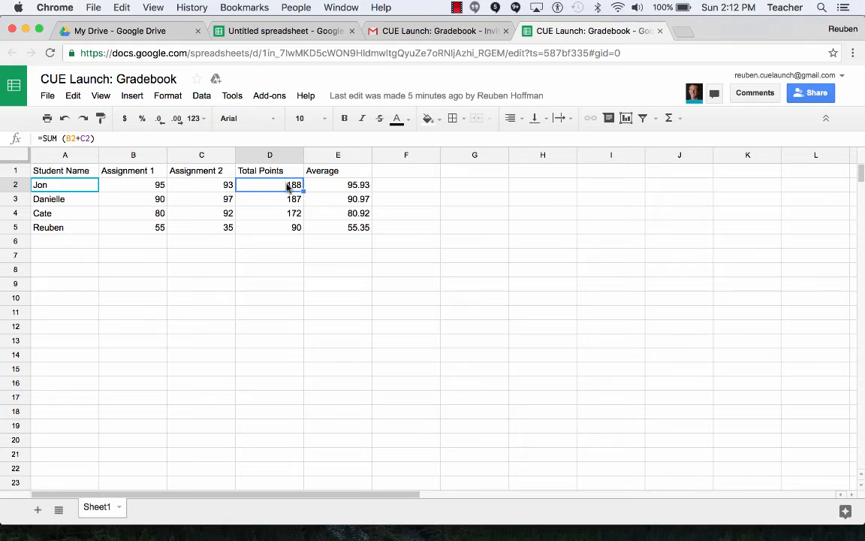
pyautogui.click(269, 199)
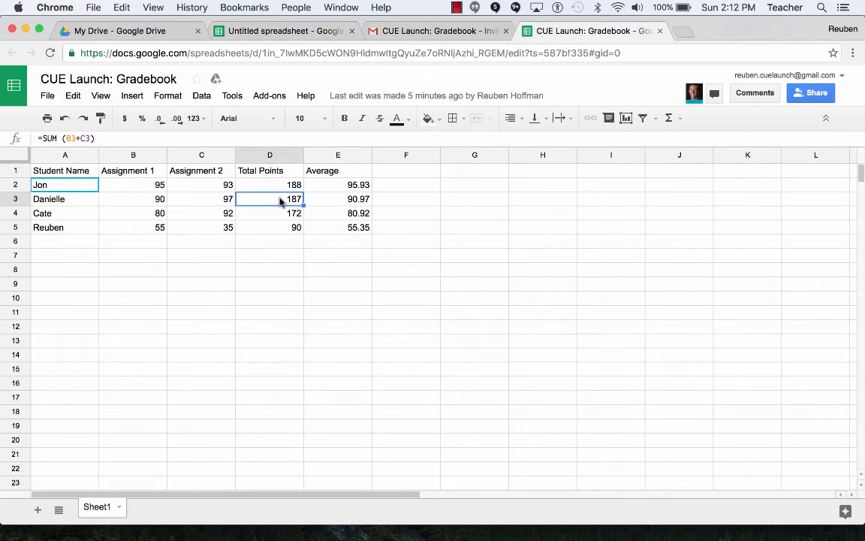
pyautogui.click(269, 227)
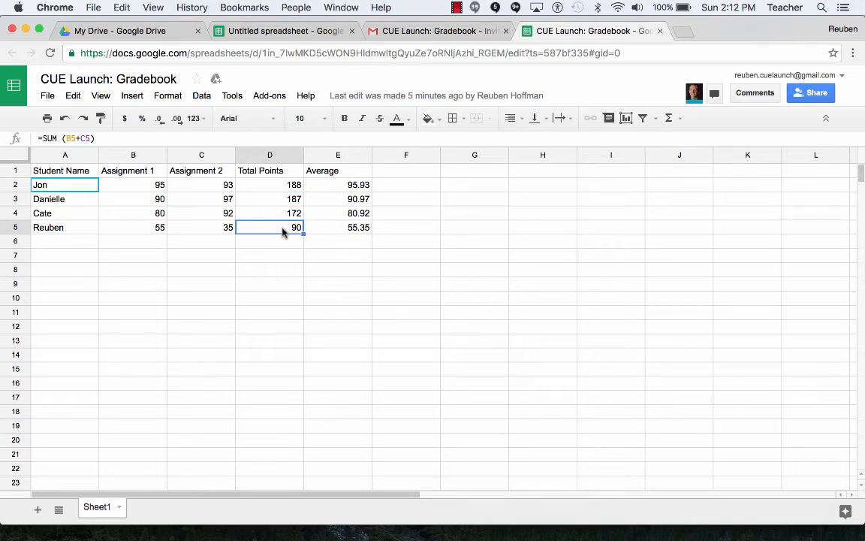
pyautogui.click(270, 185)
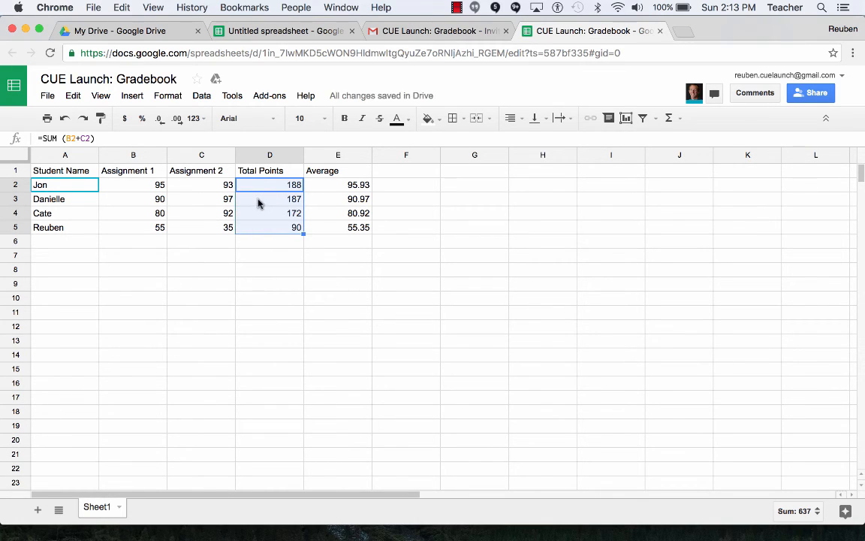
pyautogui.click(270, 198)
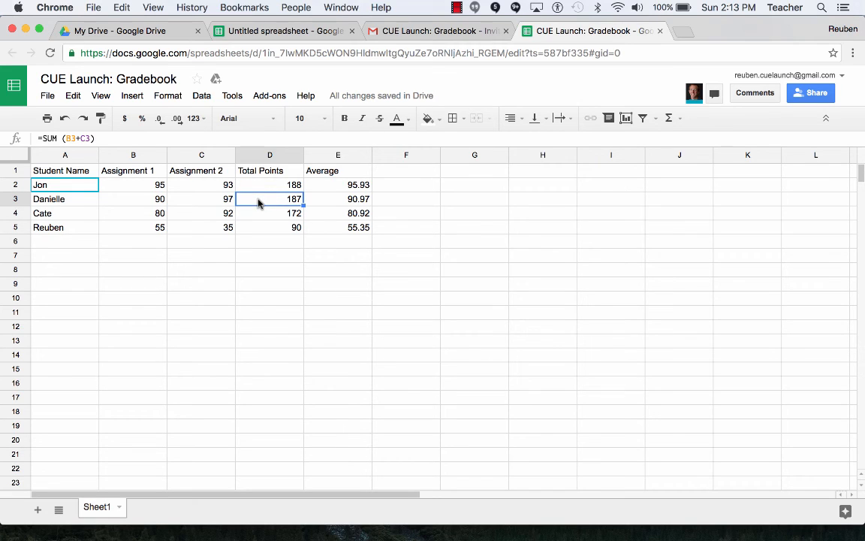
pyautogui.click(337, 184)
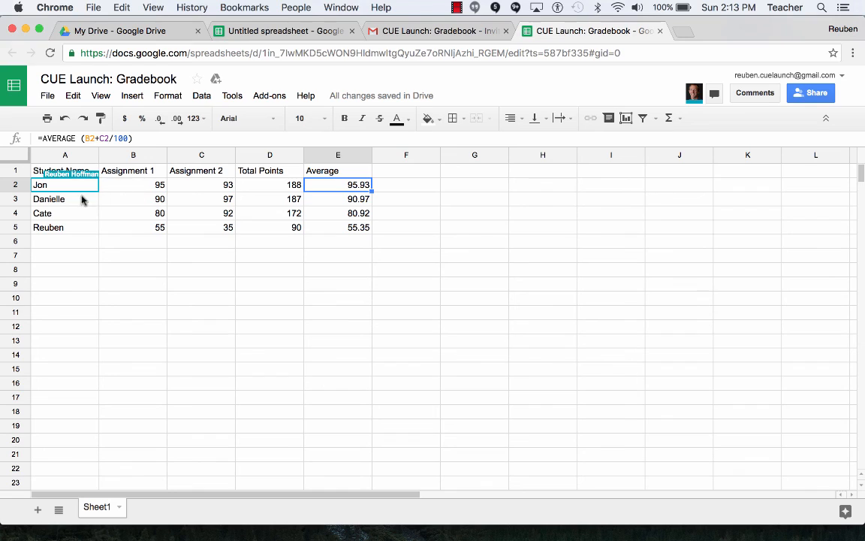
pyautogui.moveTo(293, 227)
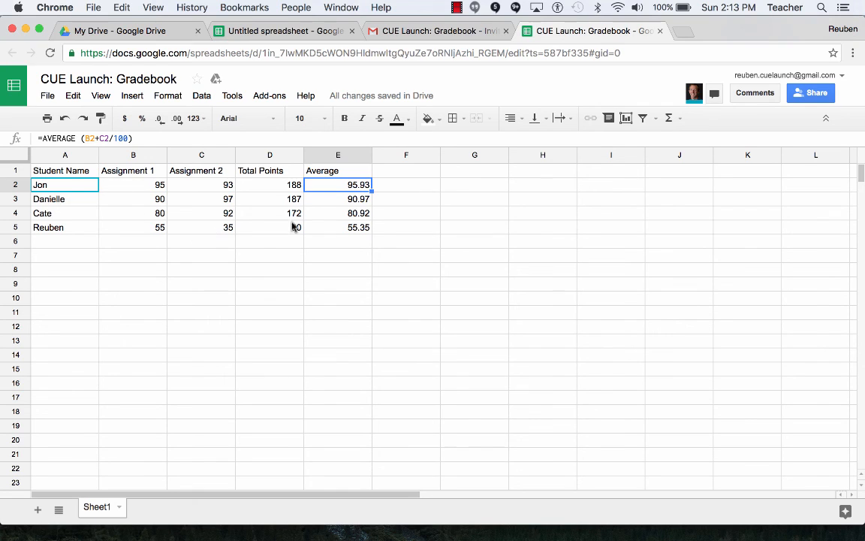